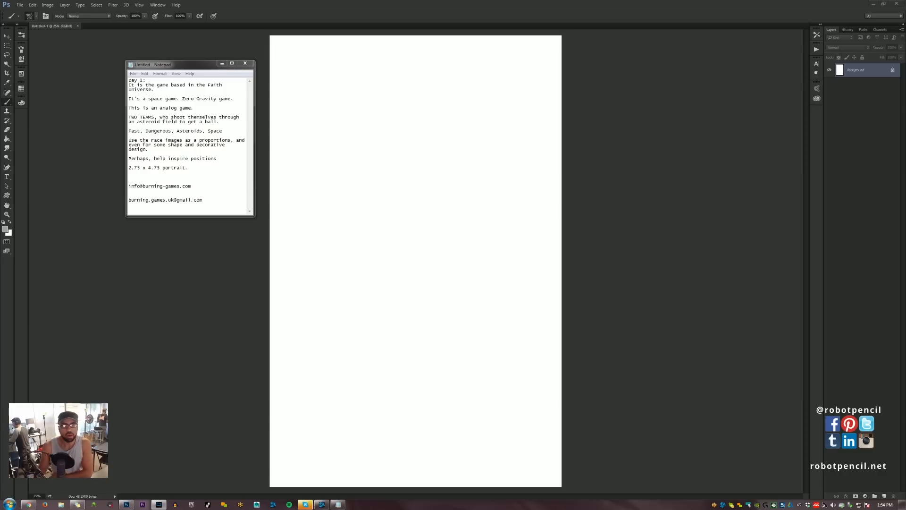
- Bring the client brief notes window to the front beside the blank portrait canvas
{"action": "left_click", "coordinate": [184, 64]}
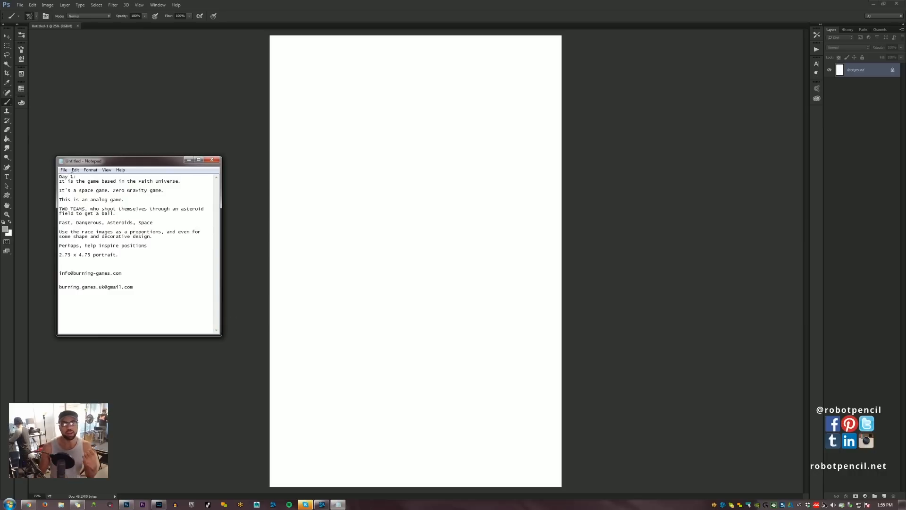
{"action": "mouse_move", "coordinate": [49, 180]}
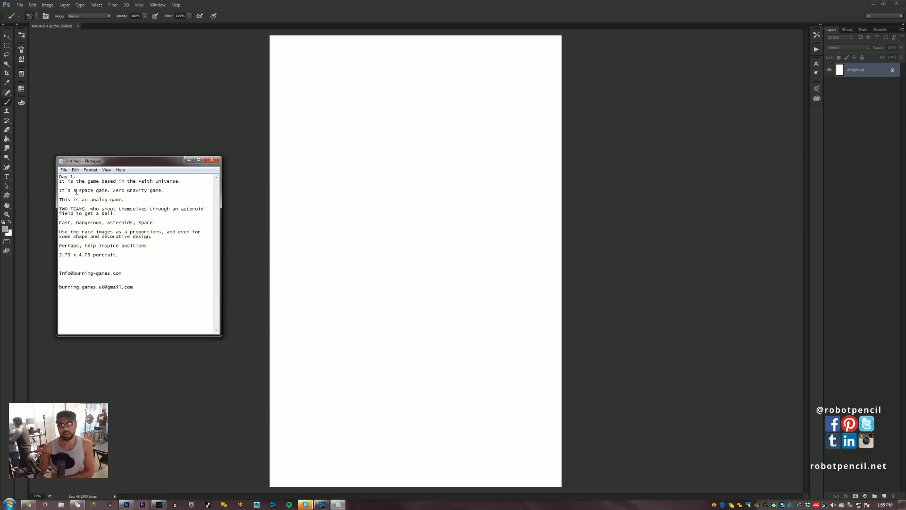
{"action": "mouse_move", "coordinate": [94, 199]}
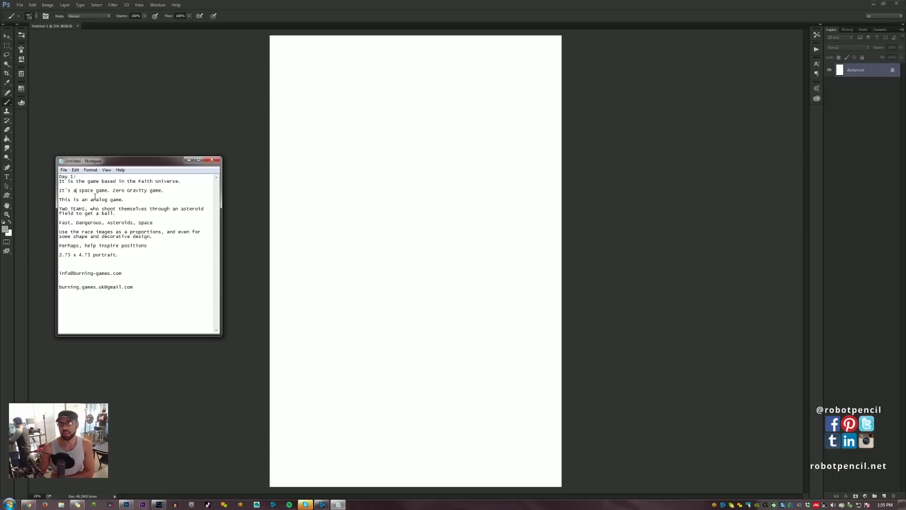
{"action": "left_click_drag", "start_coordinate": [58, 222], "coordinate": [153, 222]}
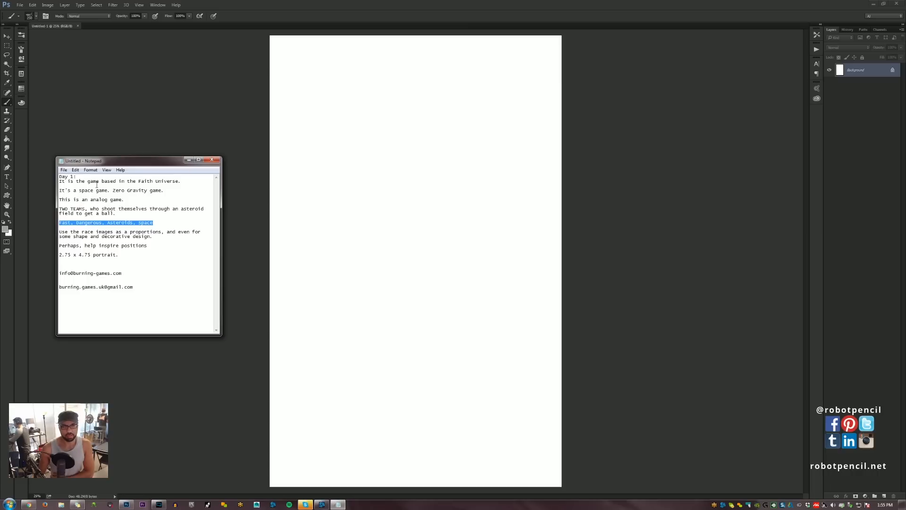
{"action": "left_click", "coordinate": [85, 181]}
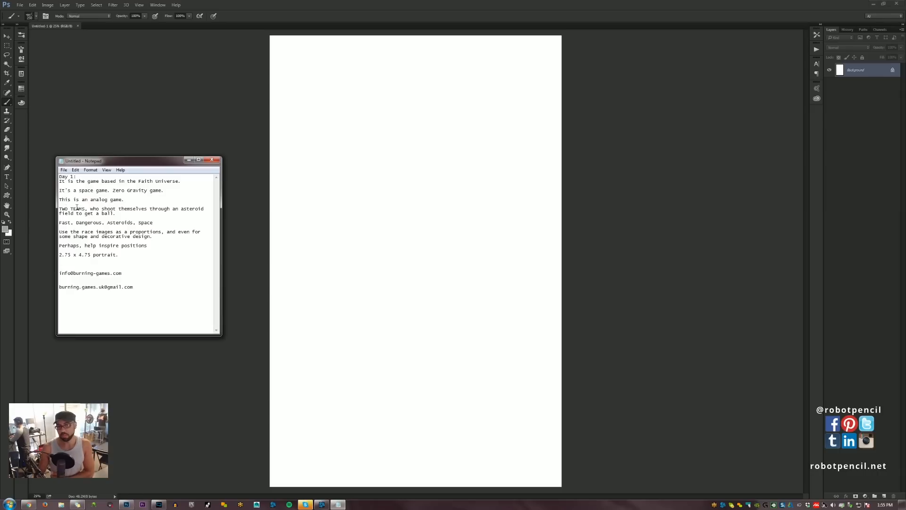
{"action": "double_click", "coordinate": [82, 199]}
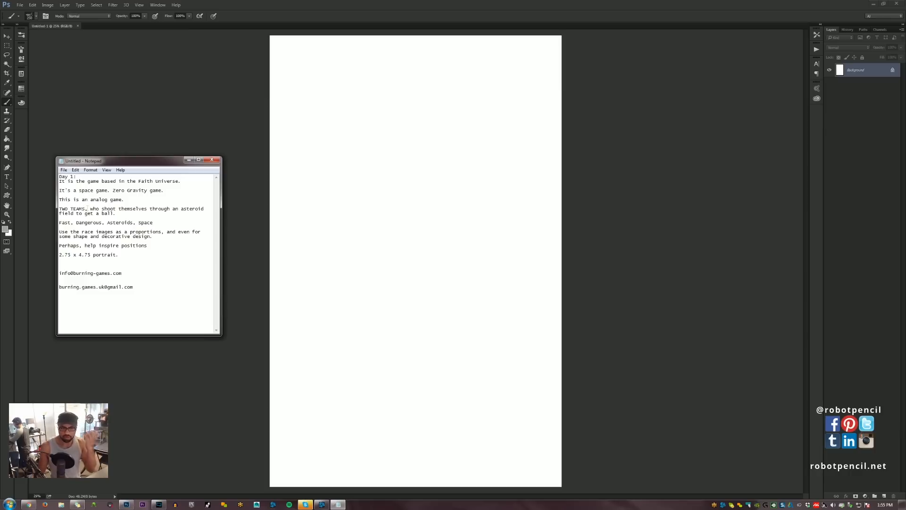
{"action": "double_click", "coordinate": [78, 208]}
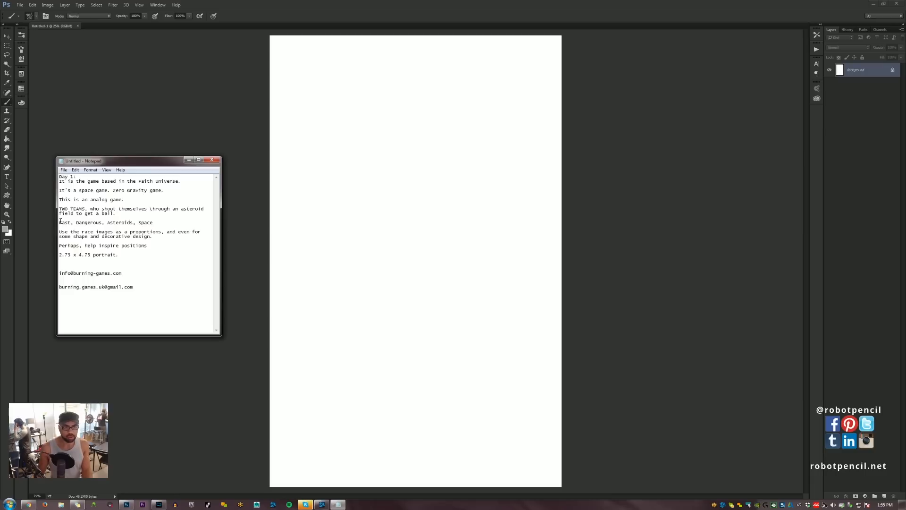
{"action": "left_click_drag", "start_coordinate": [59, 222], "coordinate": [153, 222]}
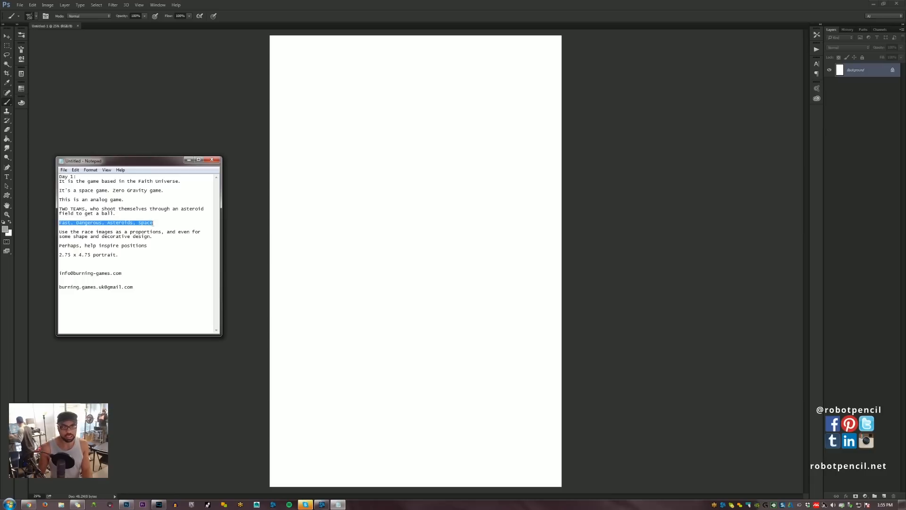
{"action": "left_click", "coordinate": [95, 222]}
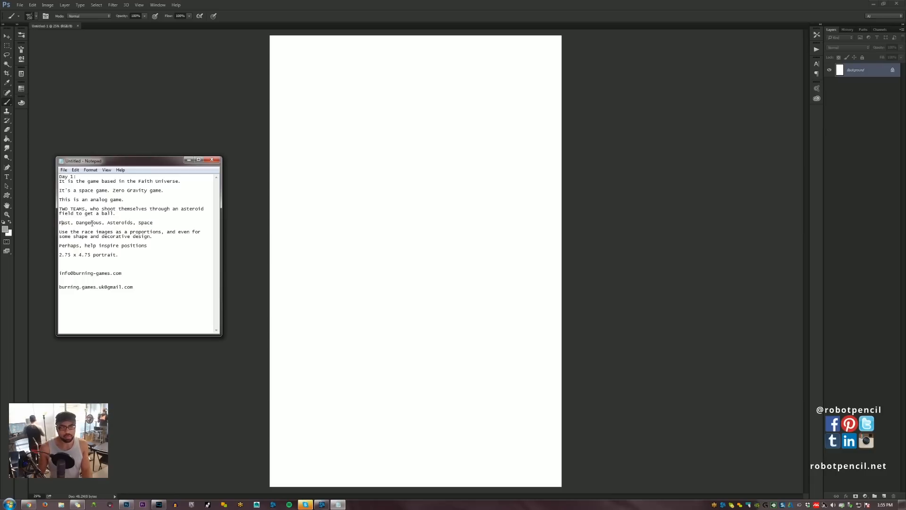
{"action": "double_click", "coordinate": [120, 223]}
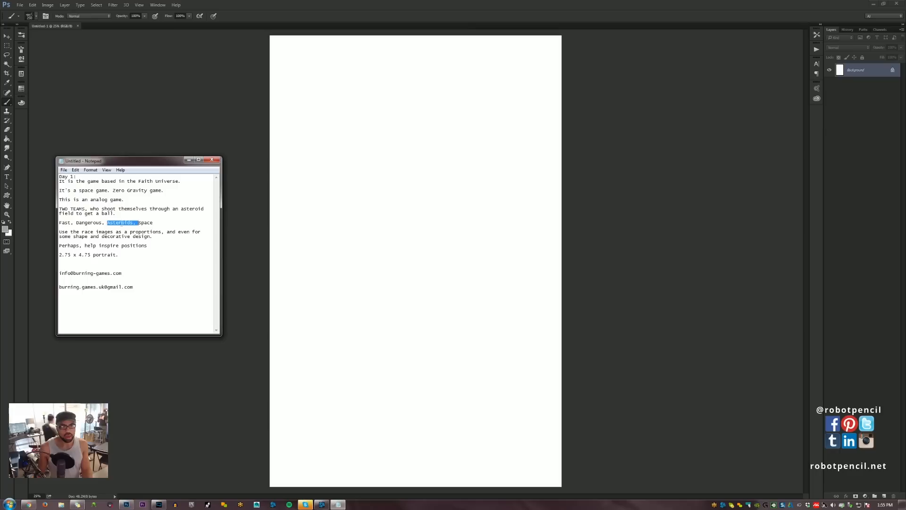
{"action": "left_click", "coordinate": [70, 223]}
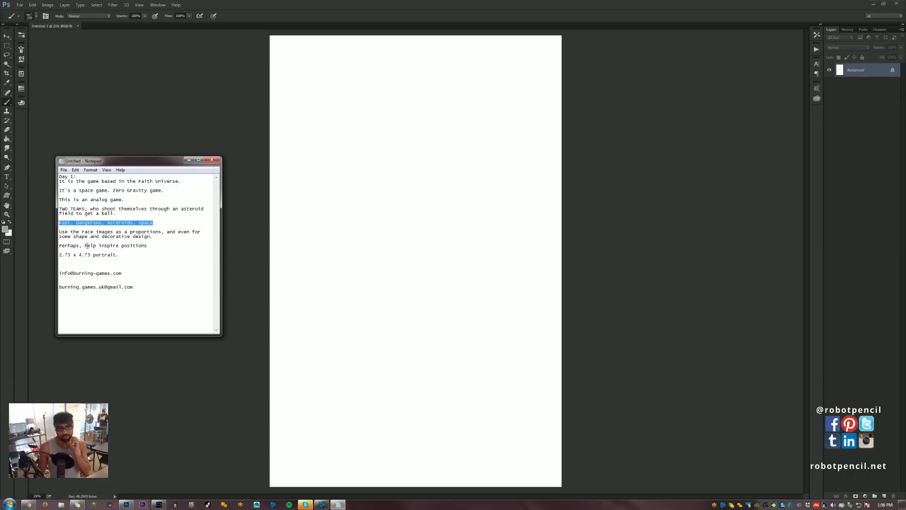
{"action": "left_click", "coordinate": [71, 245]}
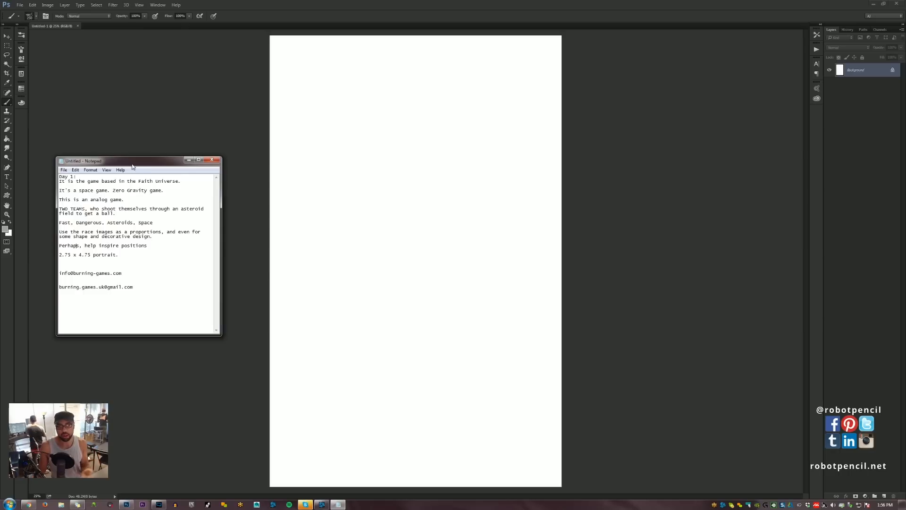
- Nudge the Notepad brief window lower-left, then slightly back up and right
{"action": "left_click_drag", "start_coordinate": [132, 160], "coordinate": [120, 176]}
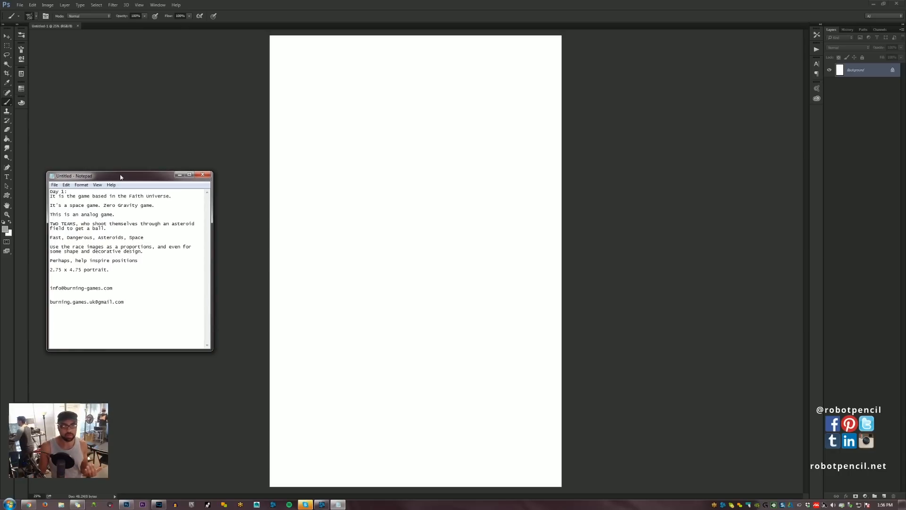
{"action": "mouse_move", "coordinate": [116, 177]}
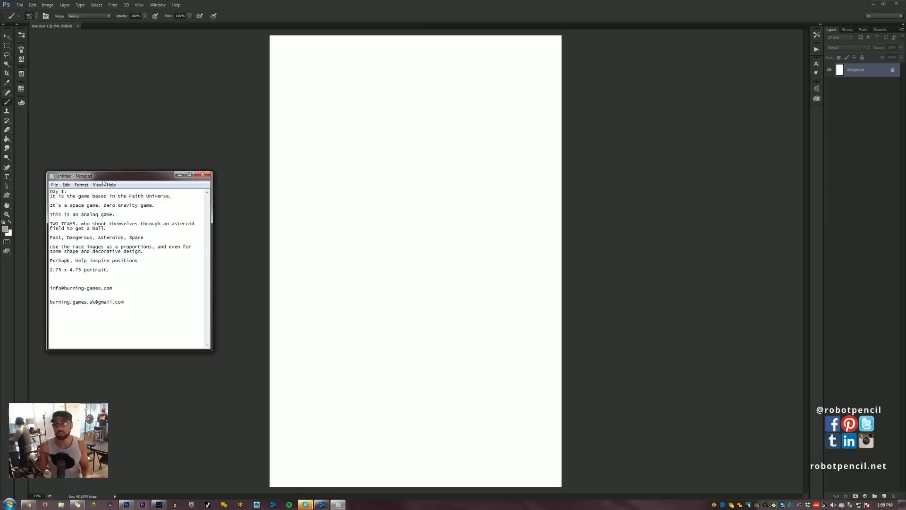
{"action": "mouse_move", "coordinate": [99, 180]}
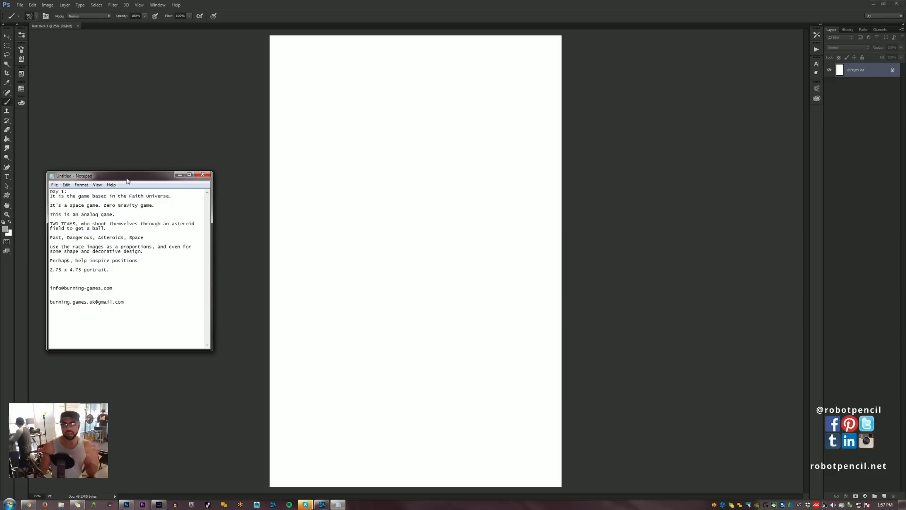
{"action": "left_click_drag", "start_coordinate": [127, 176], "coordinate": [139, 175]}
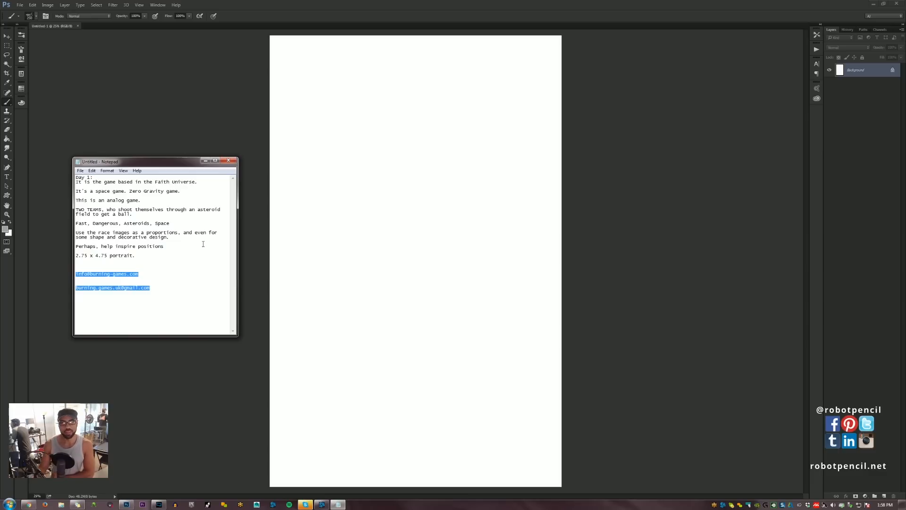
{"action": "mouse_move", "coordinate": [519, 278]}
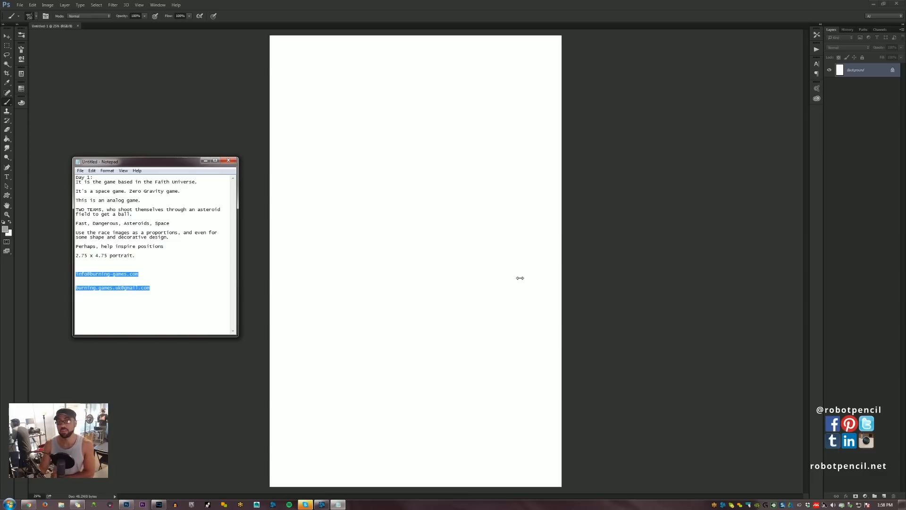